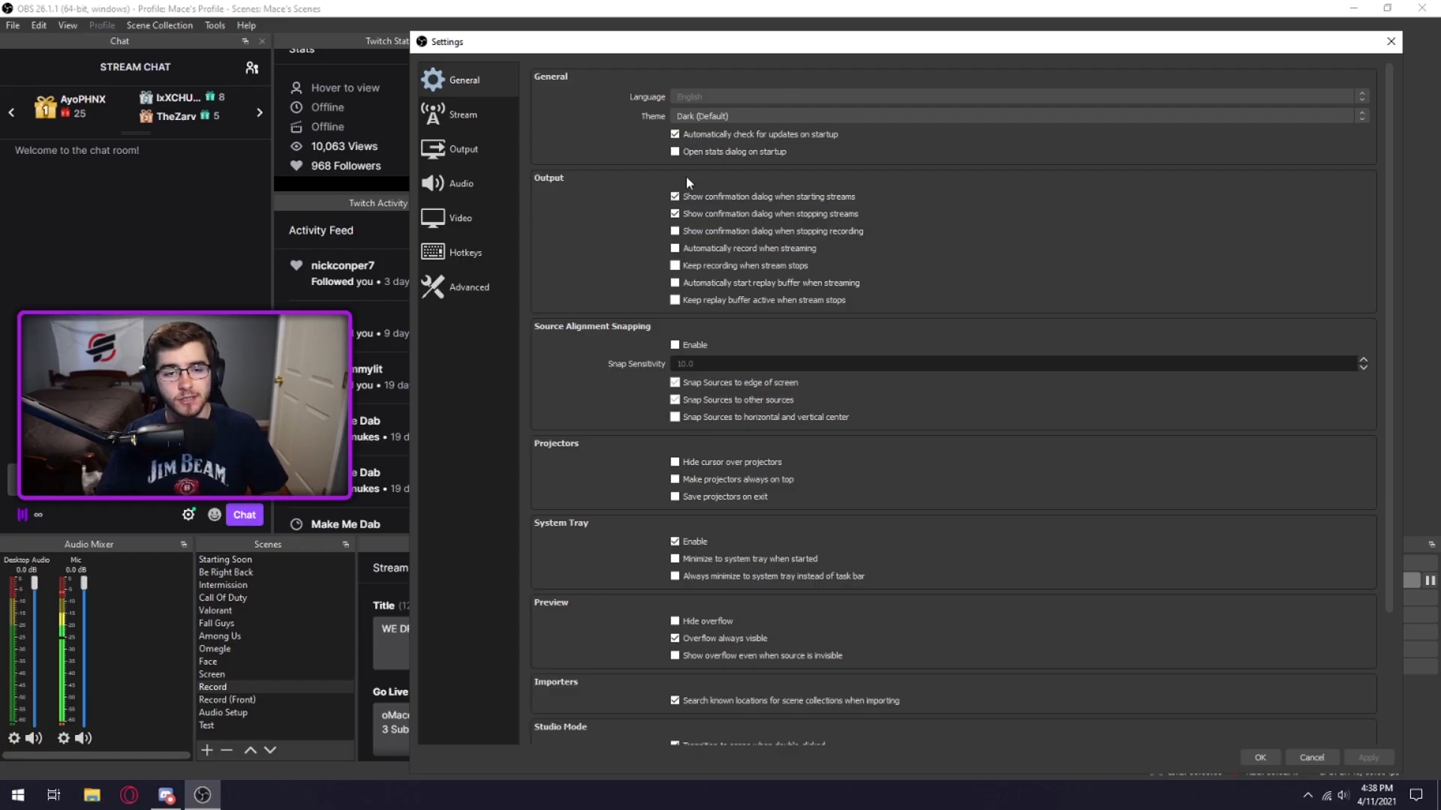
pyautogui.moveTo(779, 210)
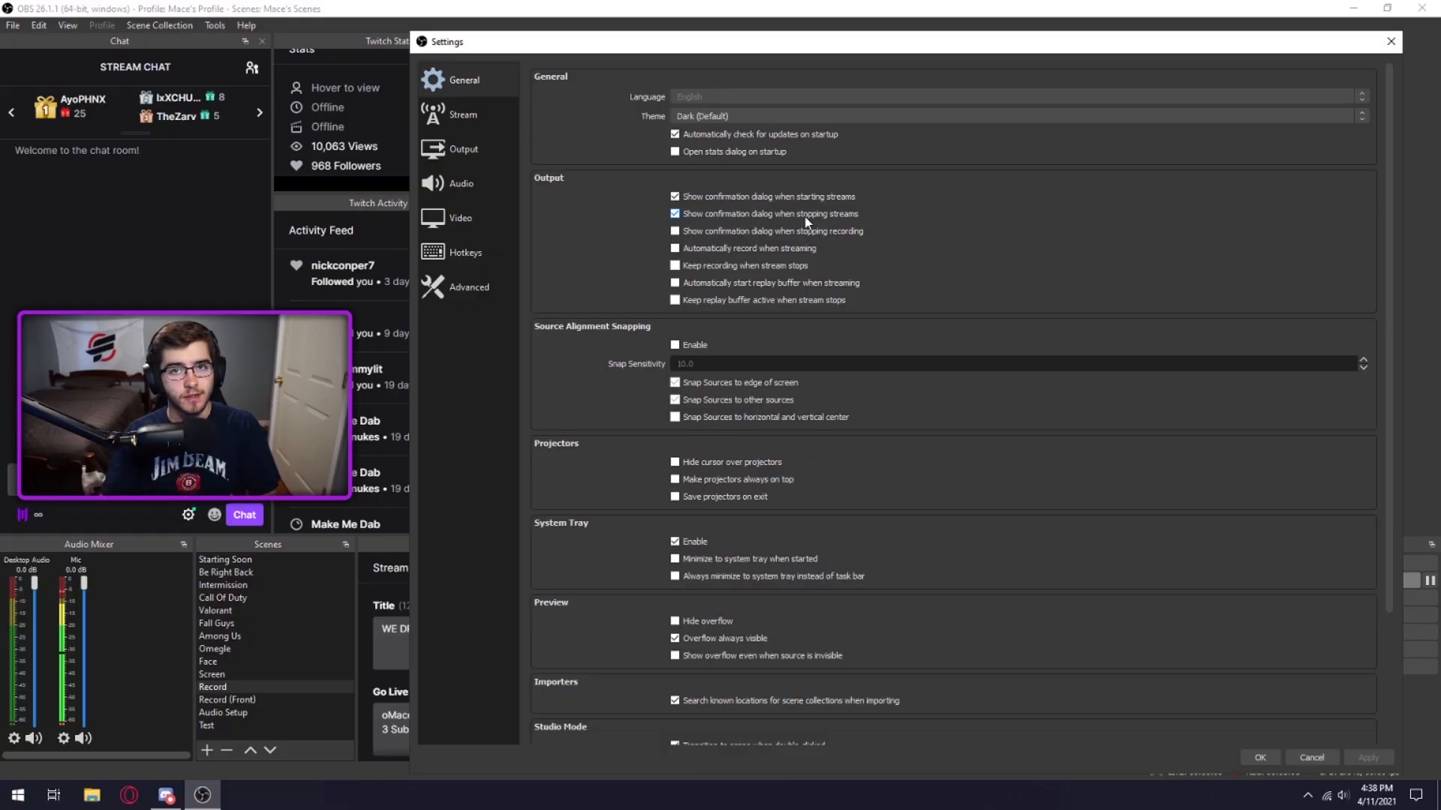
# - On the Stream page, keep Twitch with BetterTTV and FrankerFaceZ as the chat add-on
pyautogui.scroll(-3)
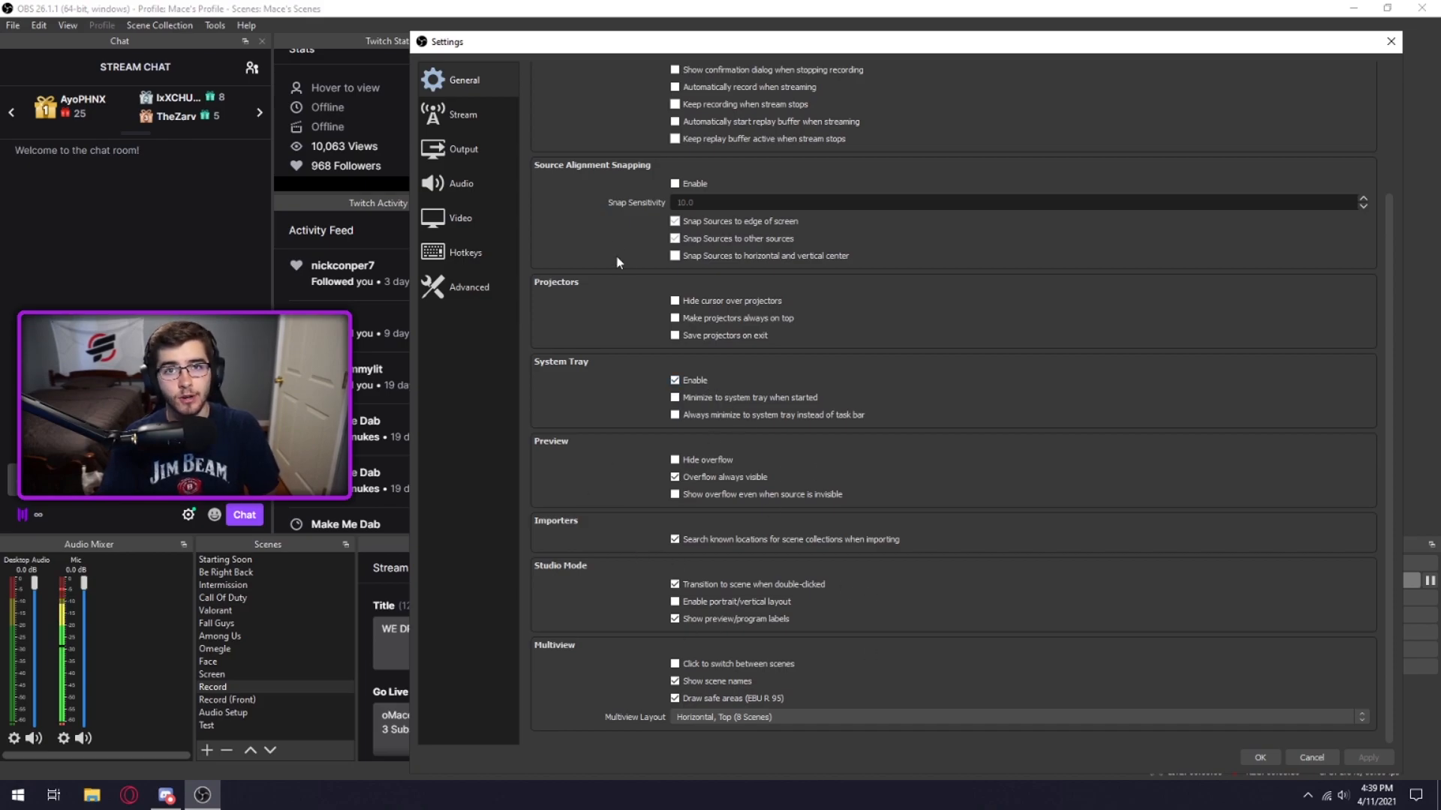
pyautogui.click(463, 114)
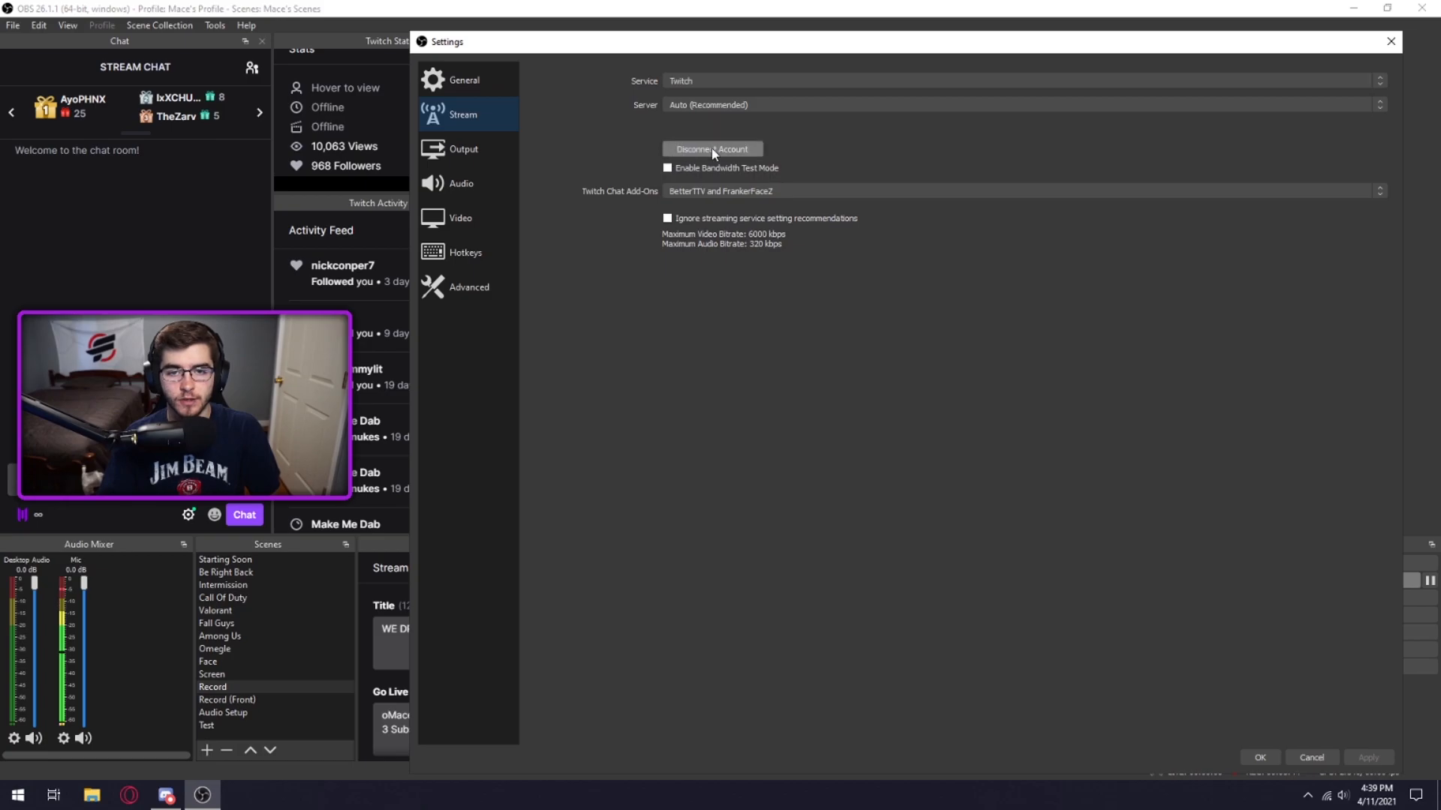
pyautogui.moveTo(701, 137)
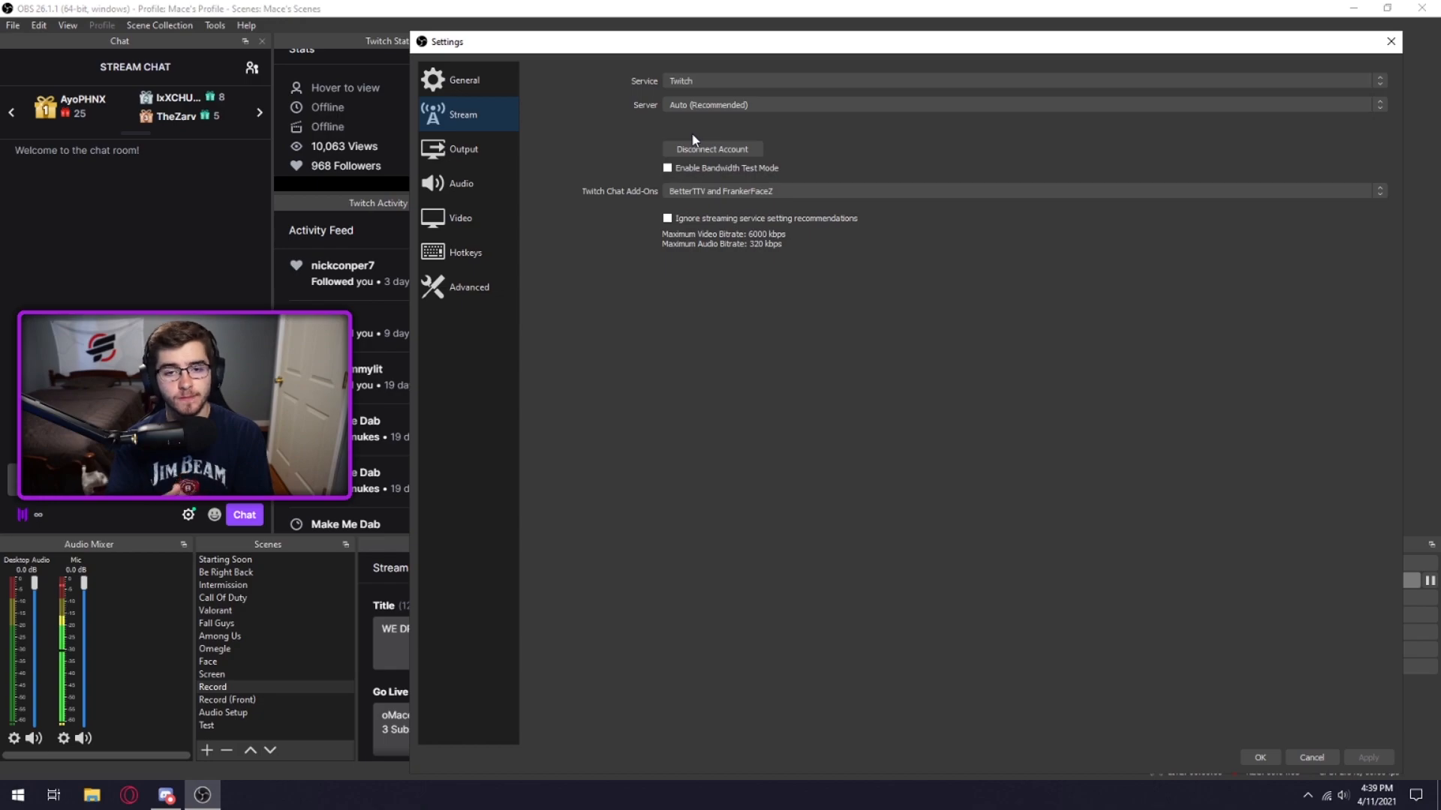
pyautogui.click(1017, 191)
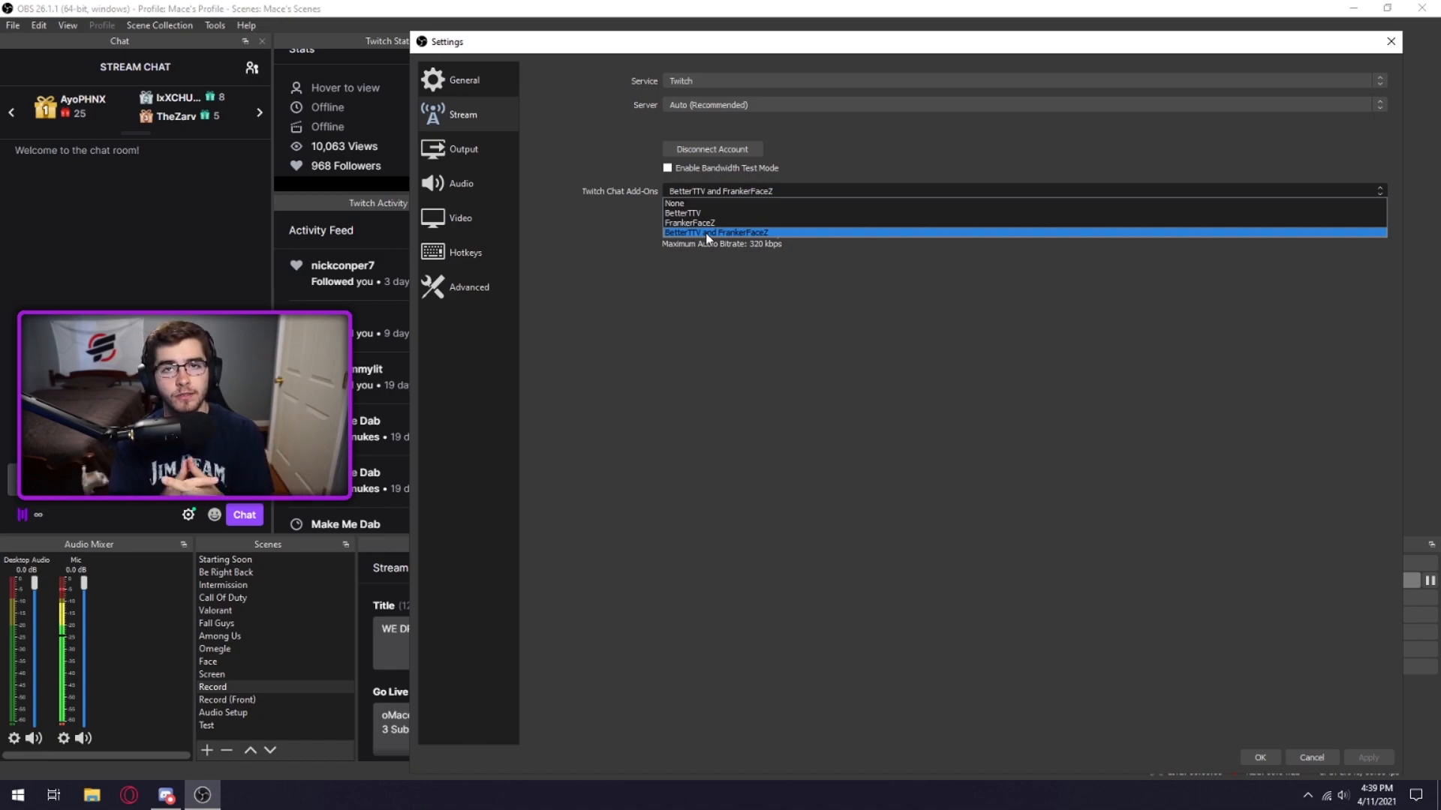
pyautogui.click(717, 233)
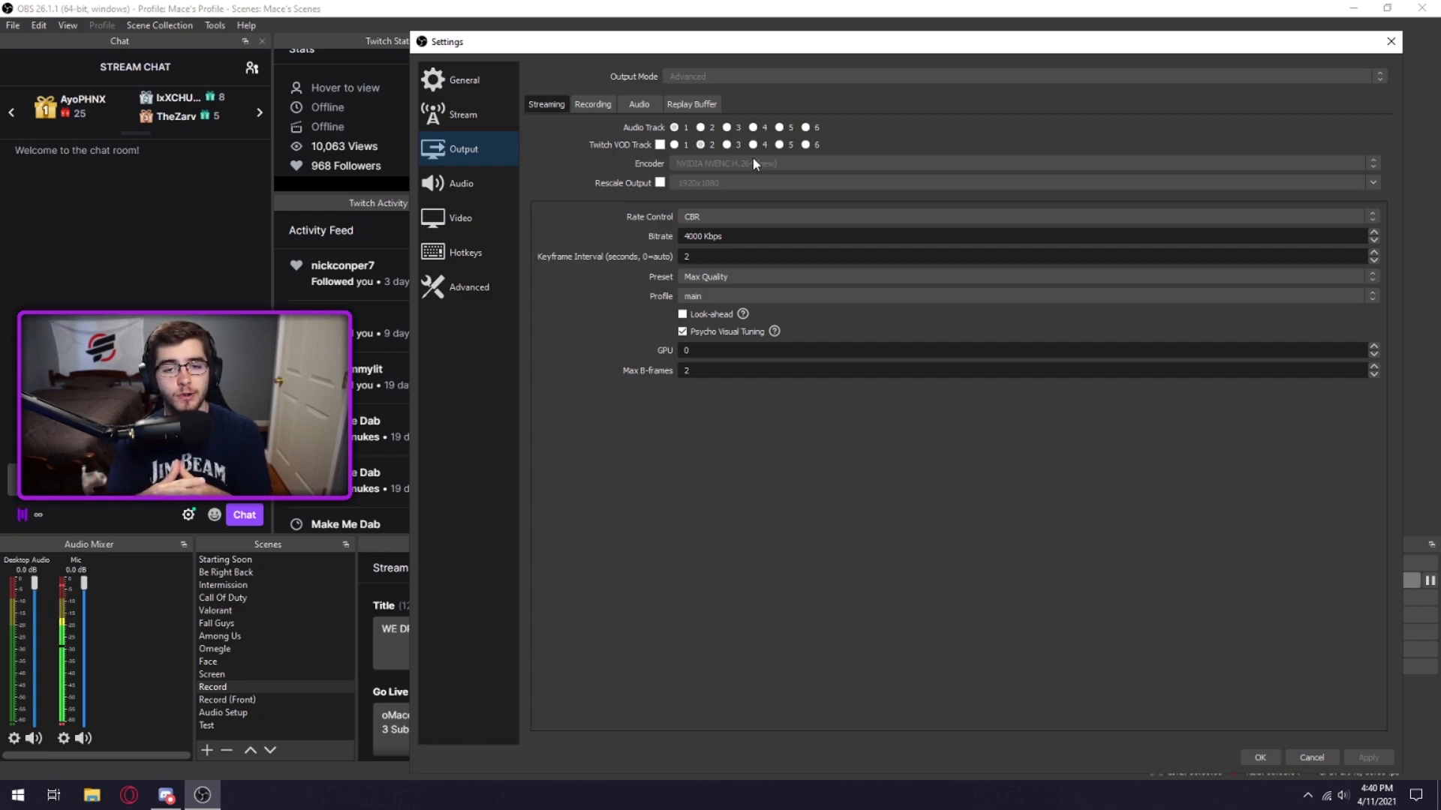
pyautogui.moveTo(724, 193)
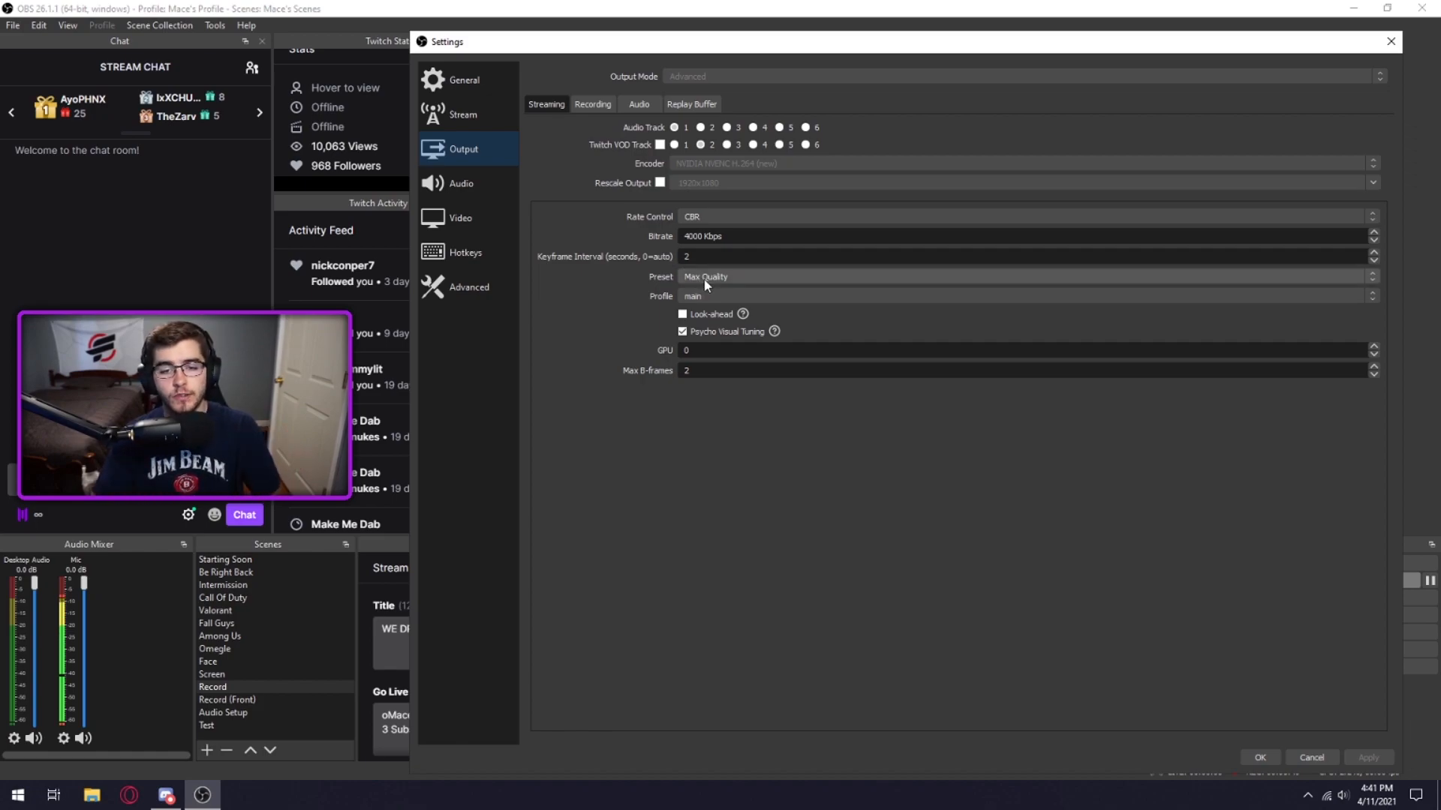
pyautogui.moveTo(718, 288)
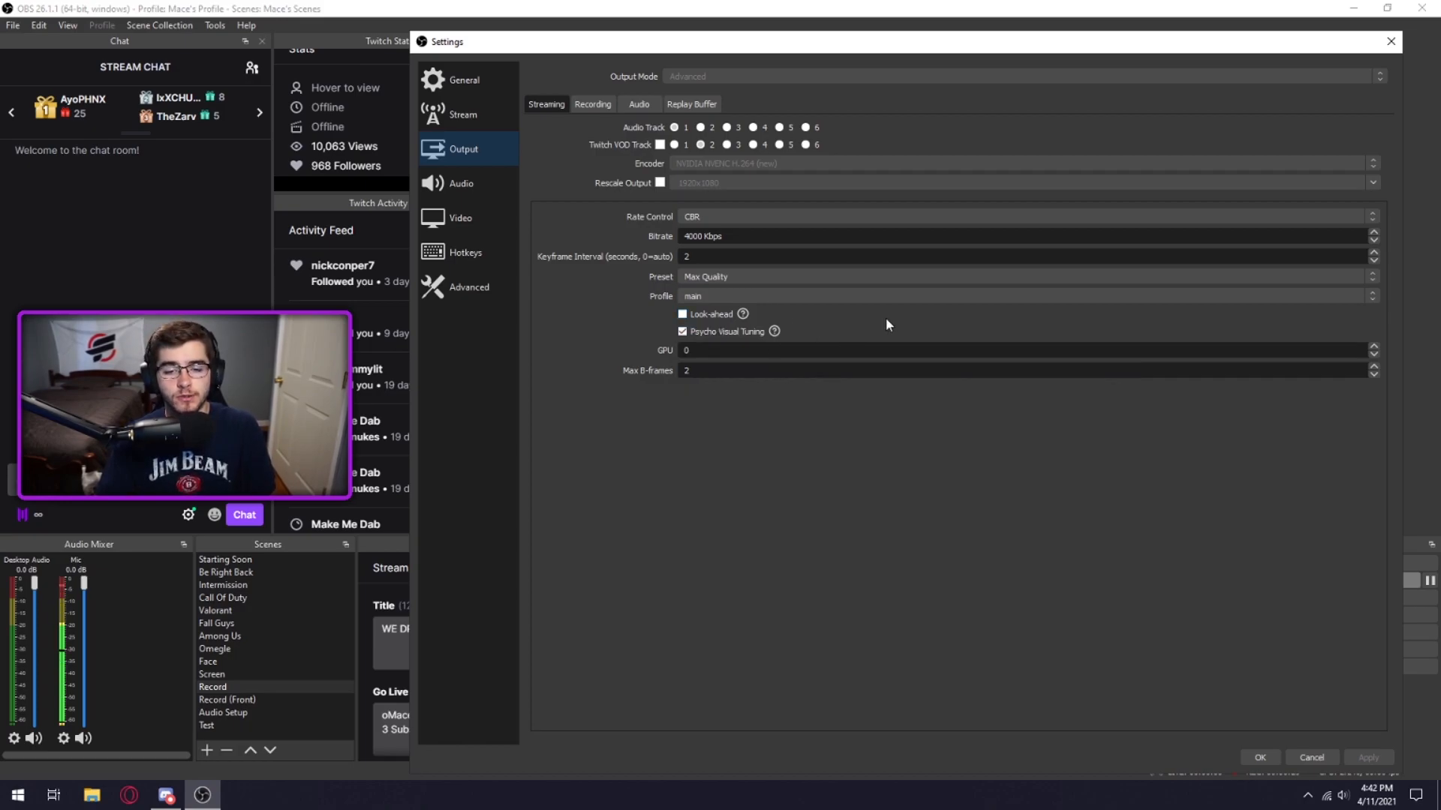
pyautogui.moveTo(657, 386)
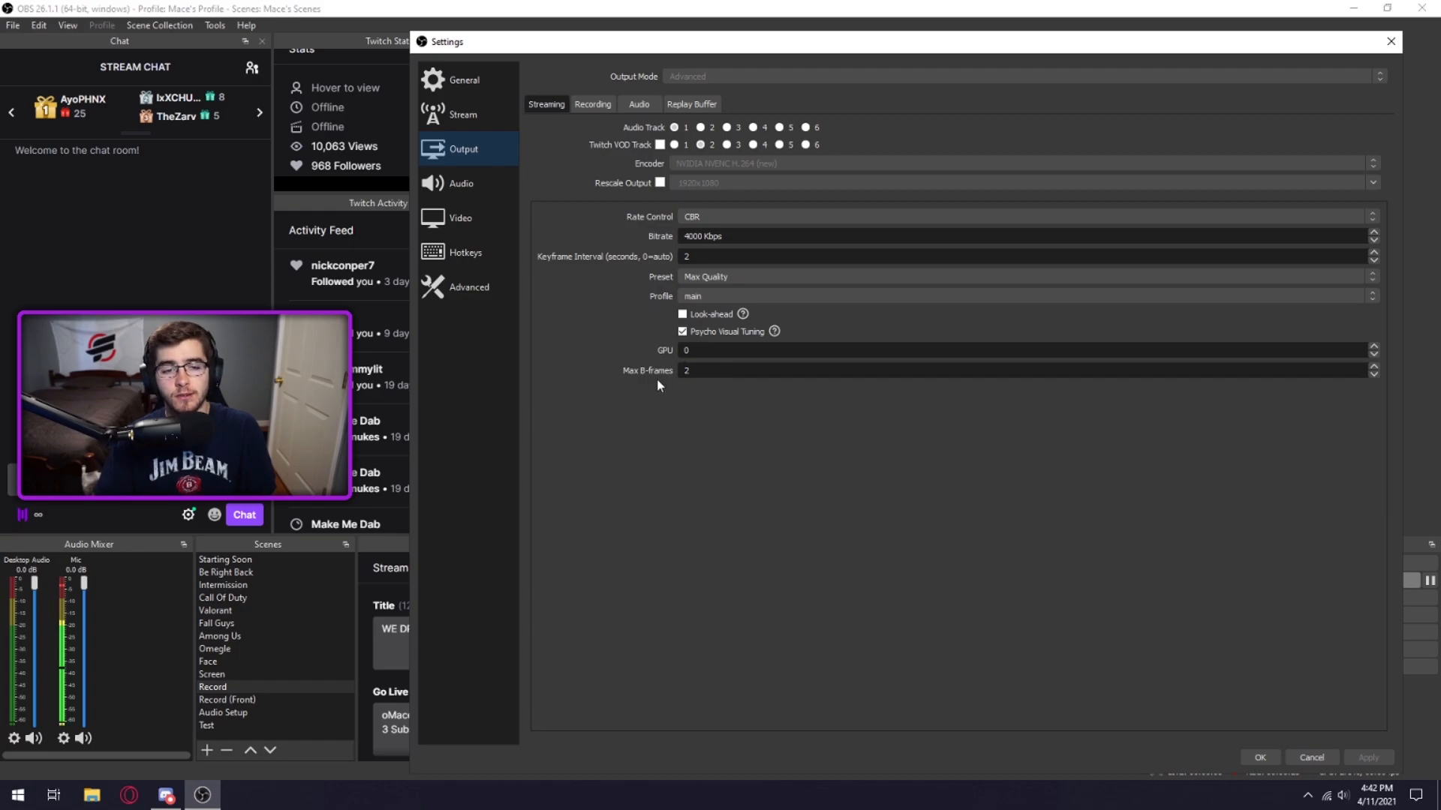
# - Move from the Streaming output tab to the Recording output tab
pyautogui.click(604, 99)
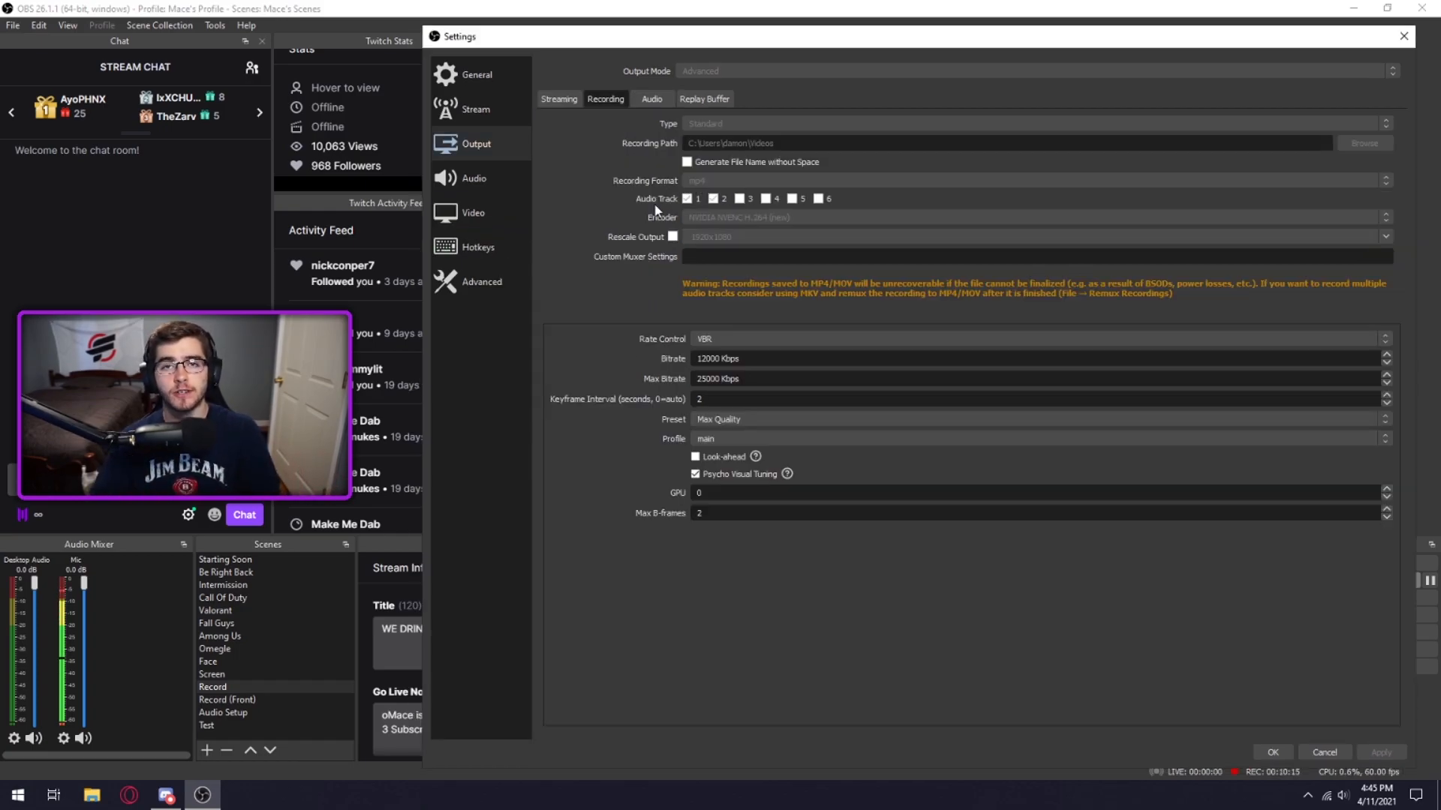
pyautogui.moveTo(810, 224)
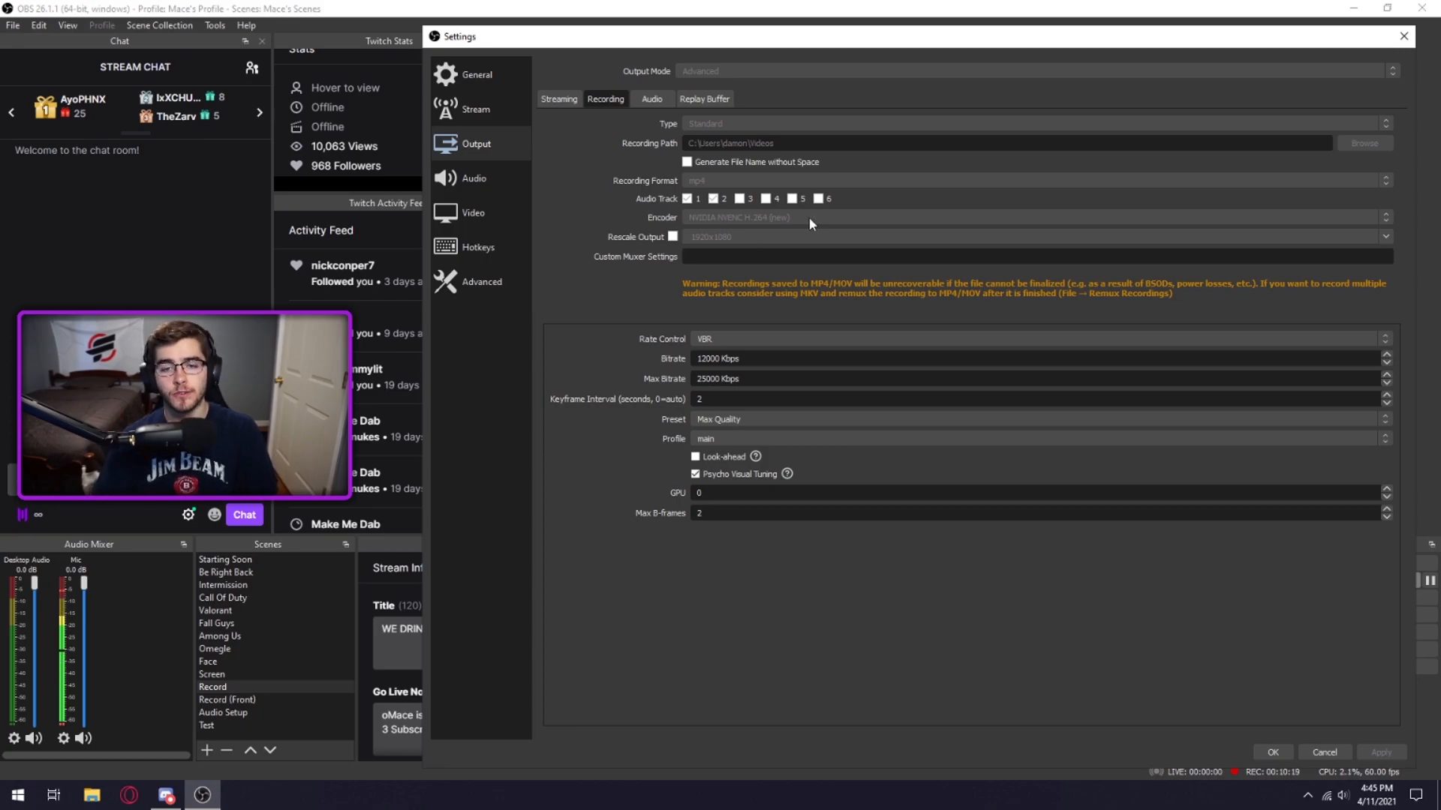
pyautogui.moveTo(738, 249)
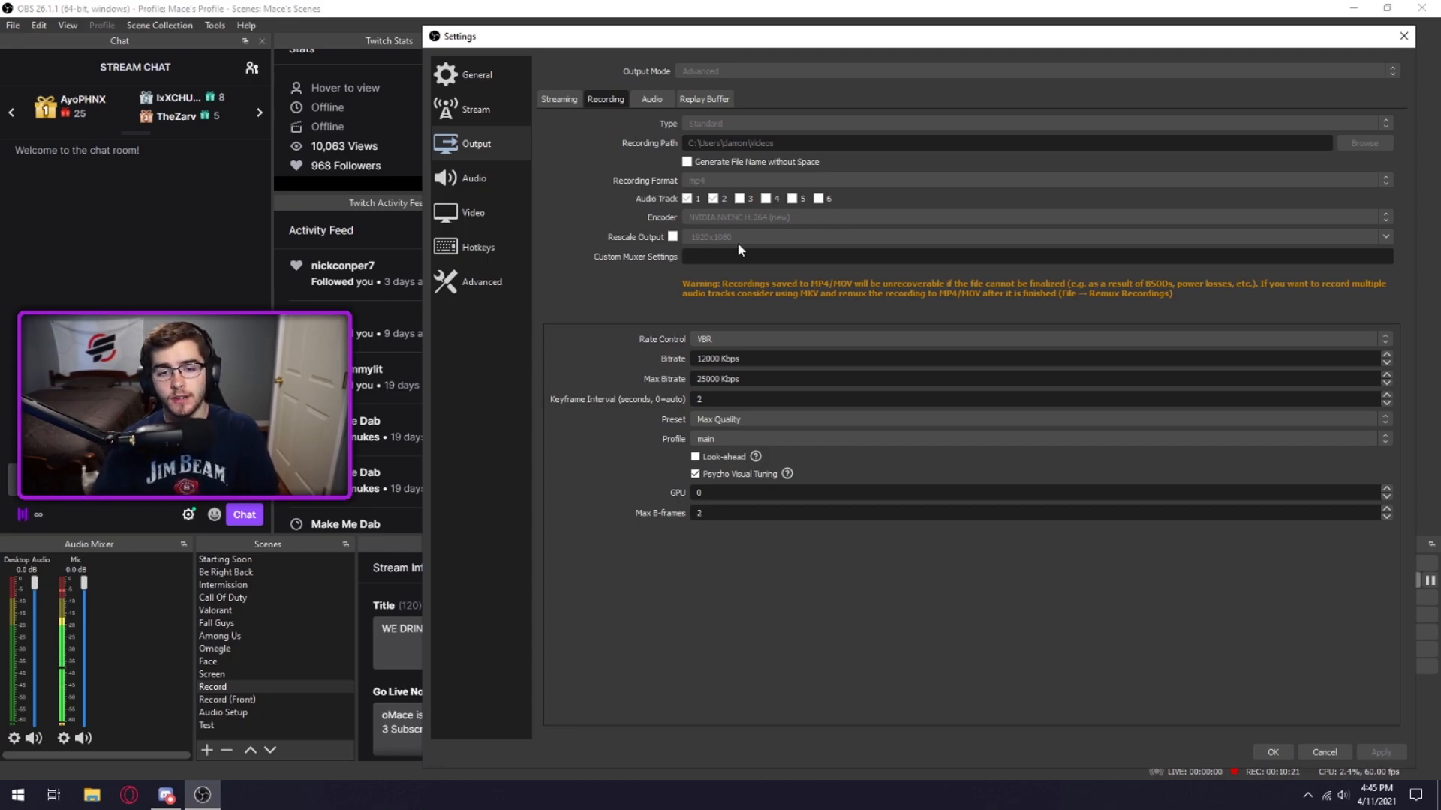
pyautogui.moveTo(771, 317)
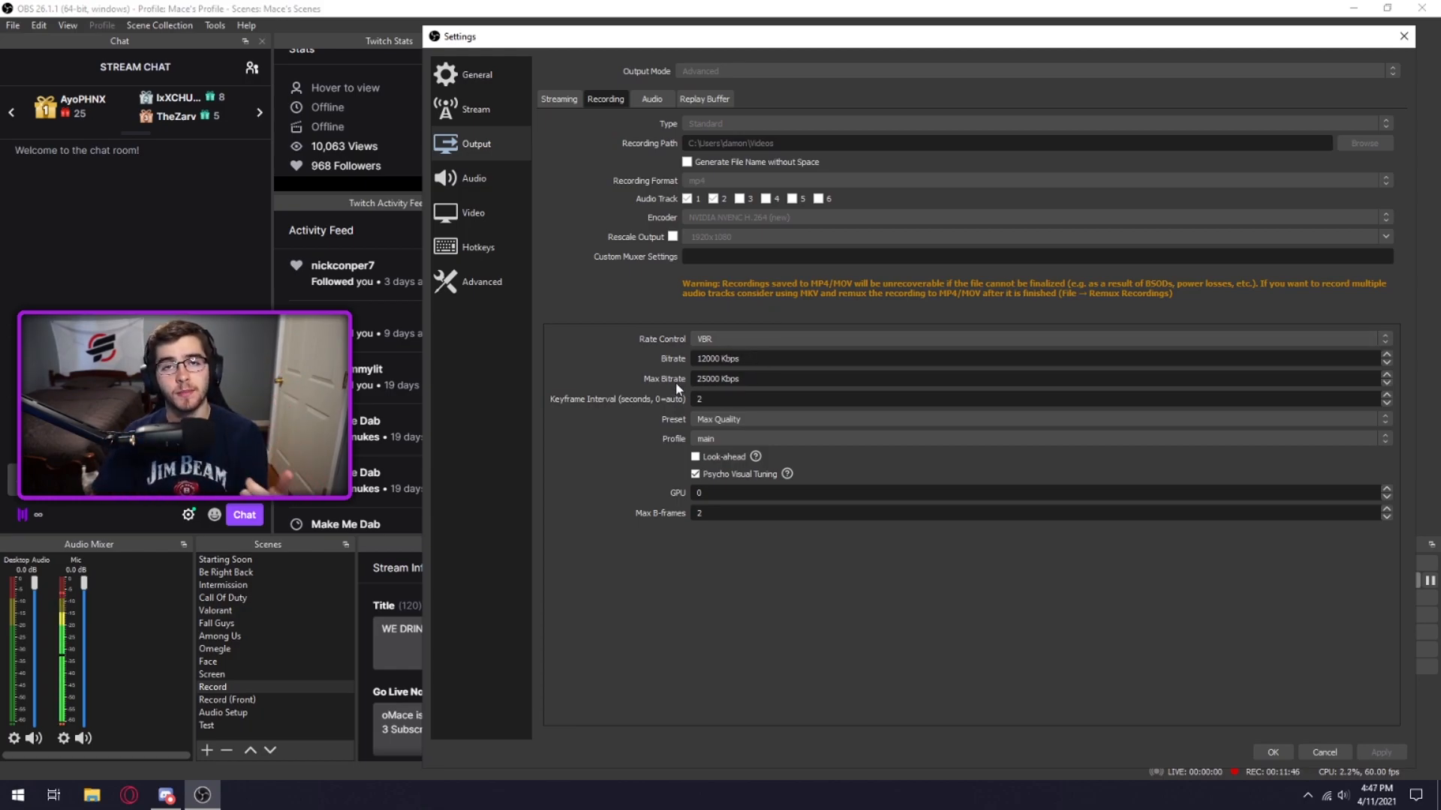
pyautogui.moveTo(735, 392)
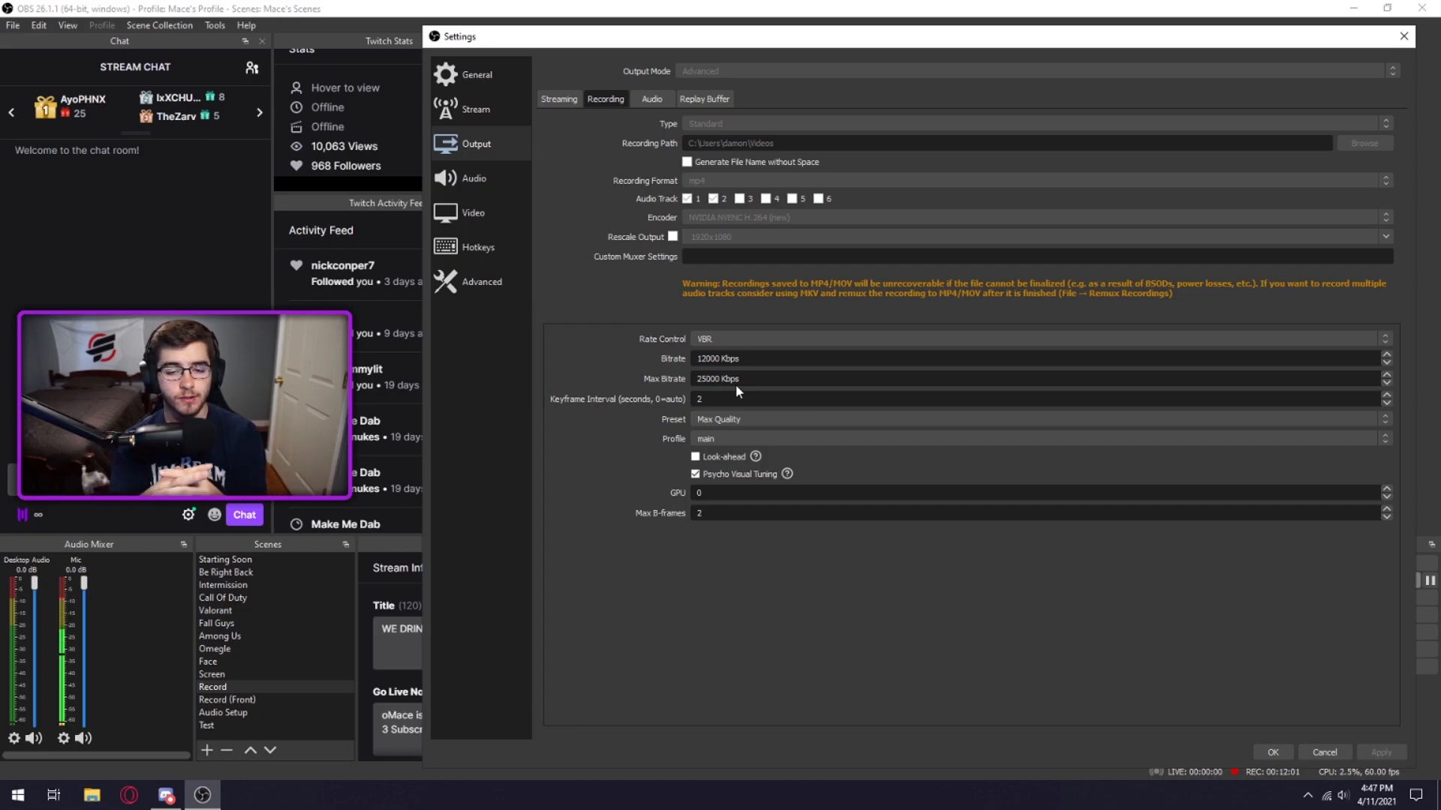
# - Move from the Recording output tab to the Audio tracks output tab
pyautogui.click(652, 99)
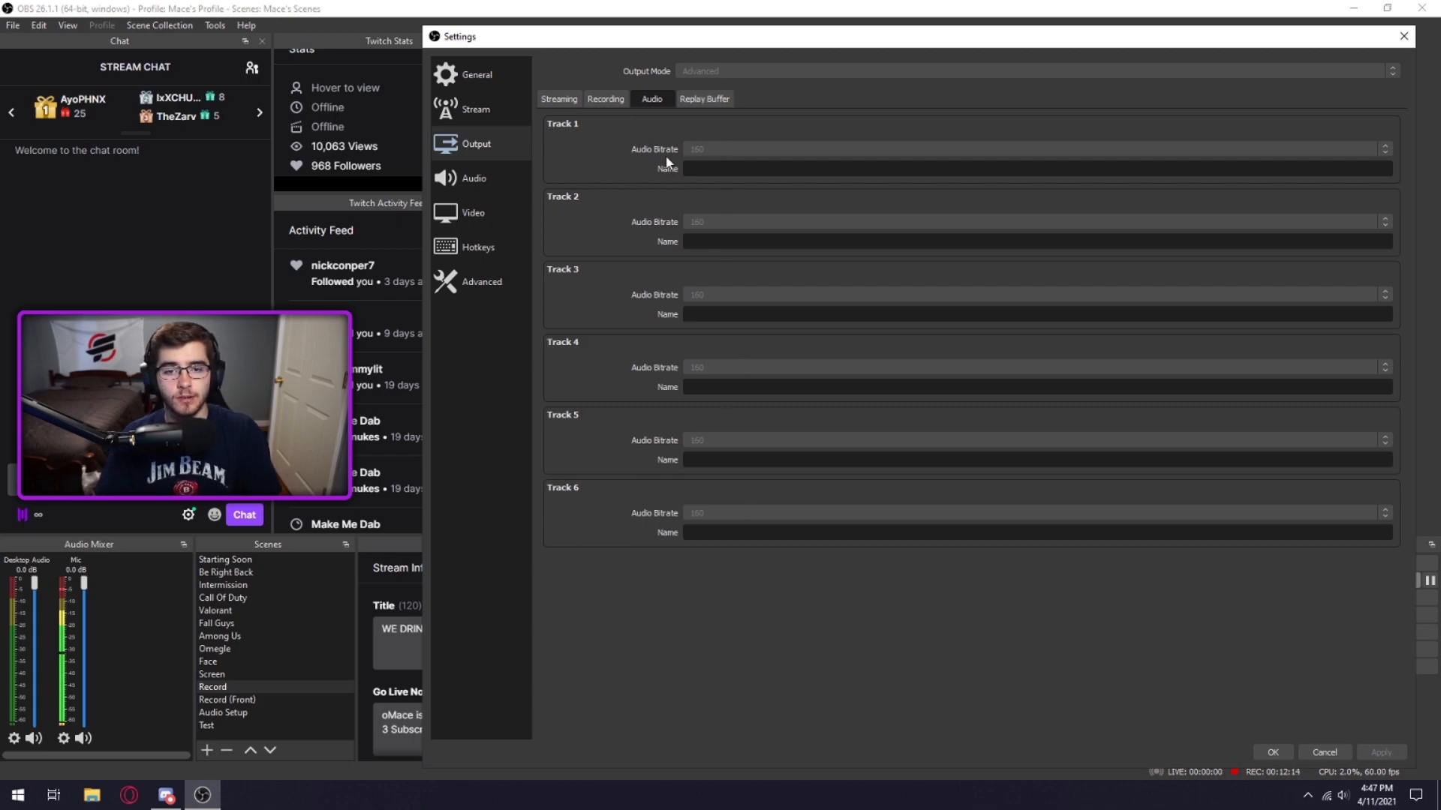
# - Switch tabs in Output after reviewing the six audio track bitrates
pyautogui.click(704, 99)
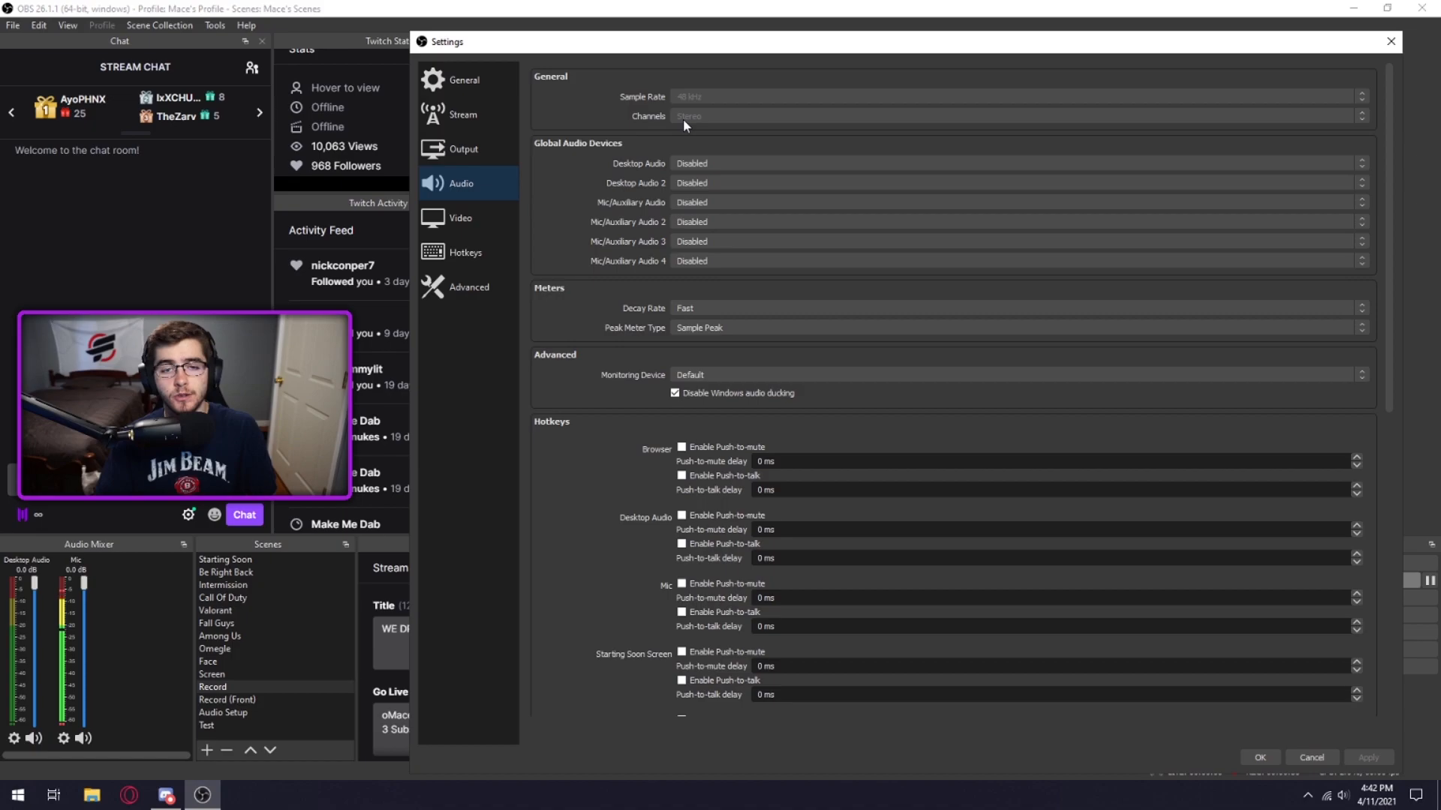
pyautogui.moveTo(598, 220)
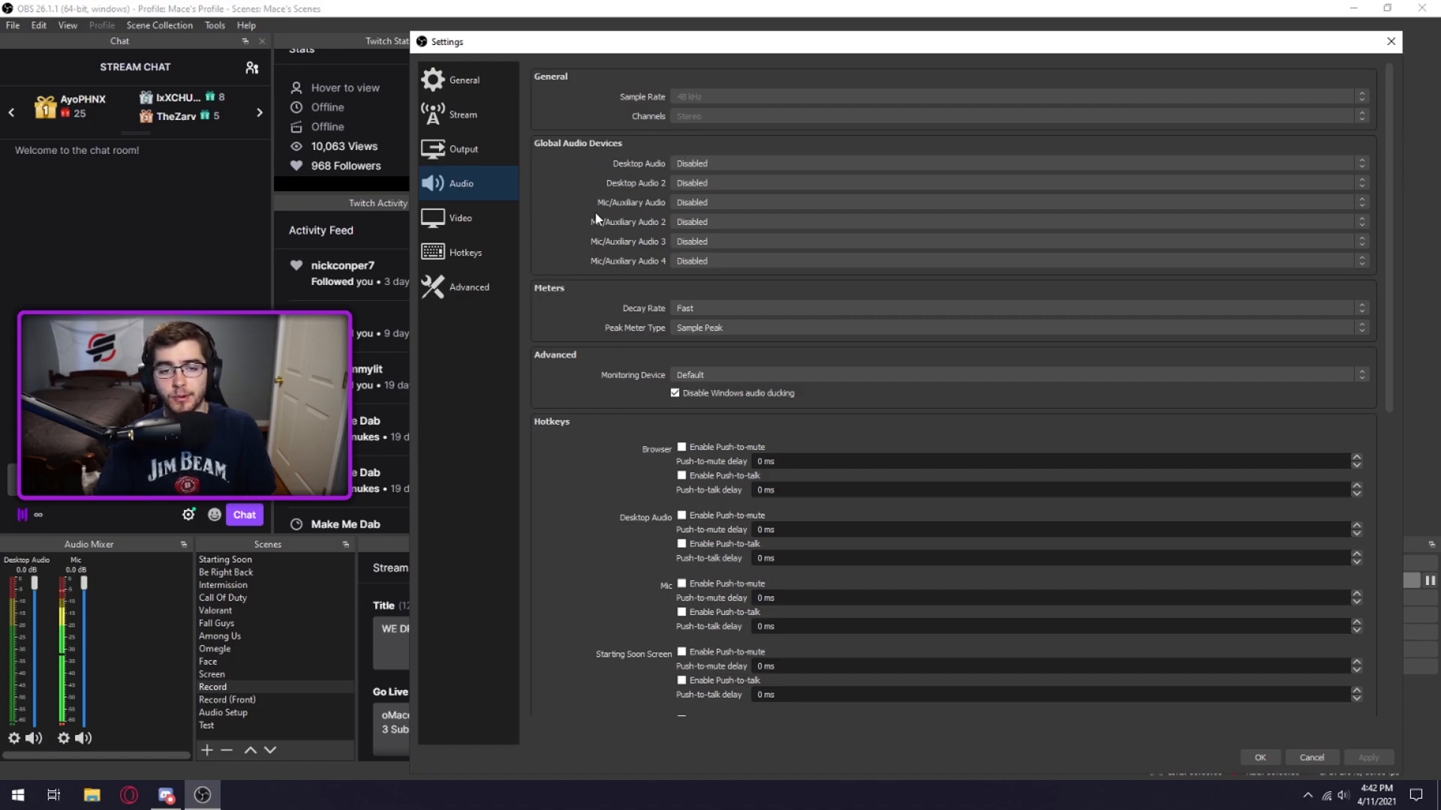
pyautogui.moveTo(670, 428)
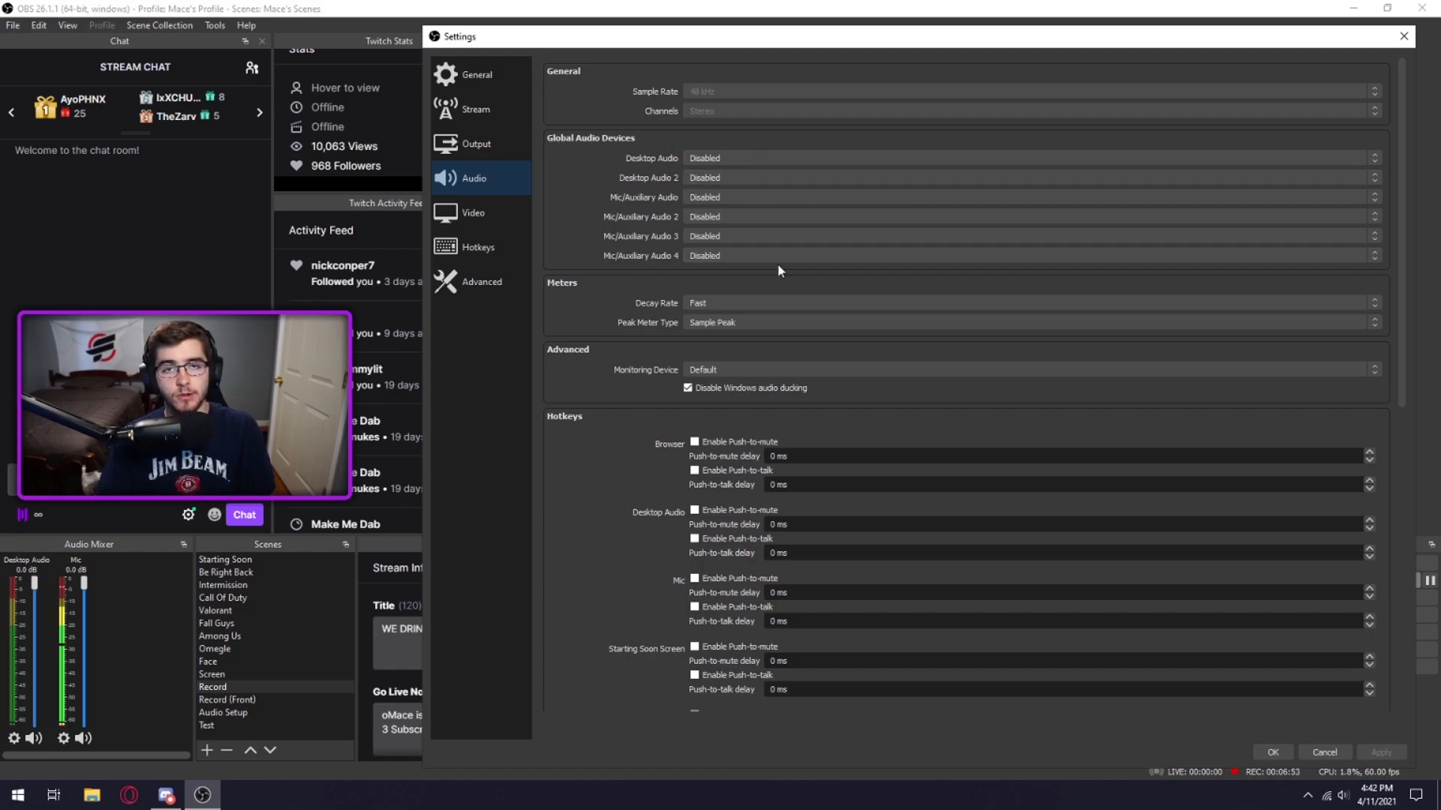
pyautogui.moveTo(704, 337)
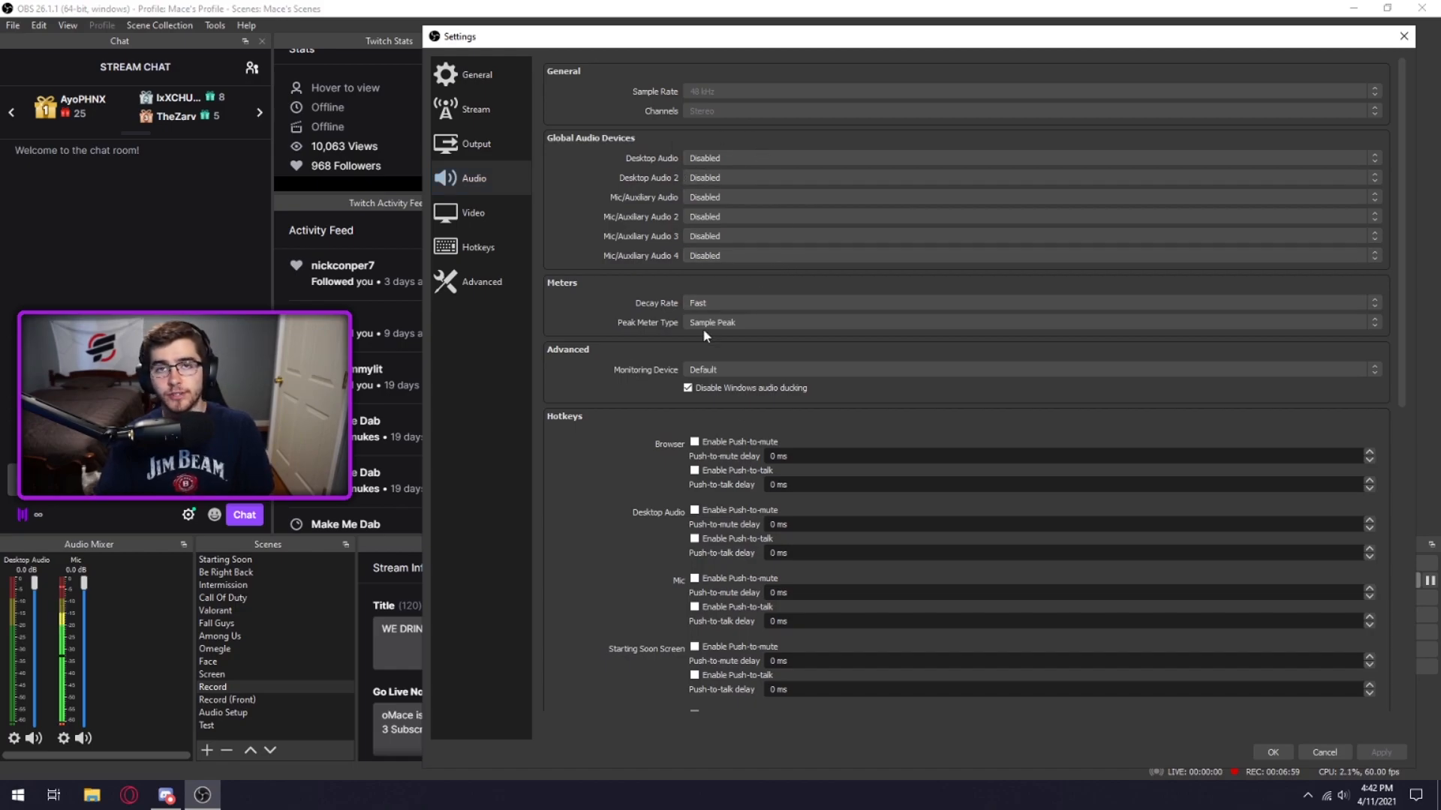
# - Scroll through the Audio page's devices, meters and push-to-talk hotkey options
pyautogui.scroll(-3)
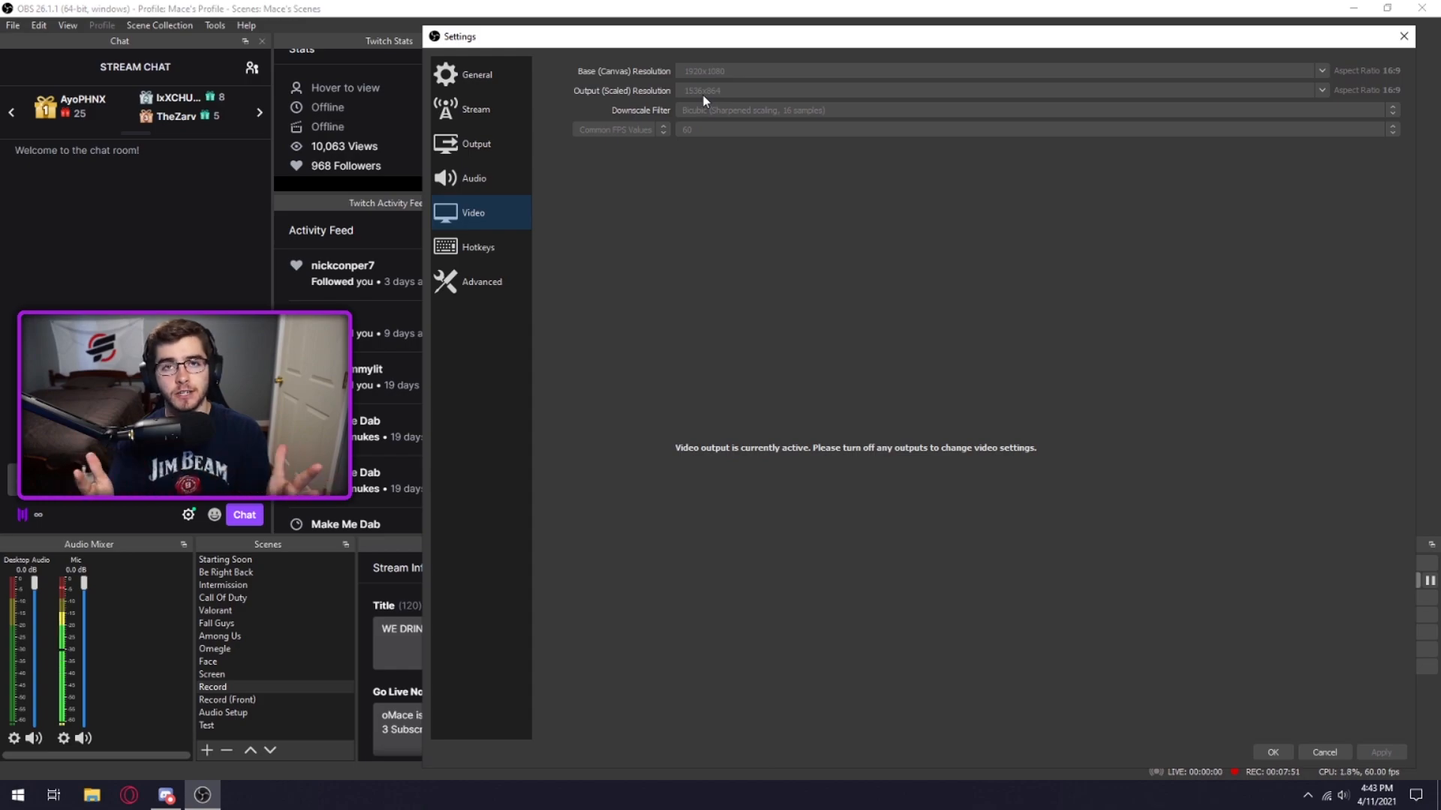
pyautogui.moveTo(852, 126)
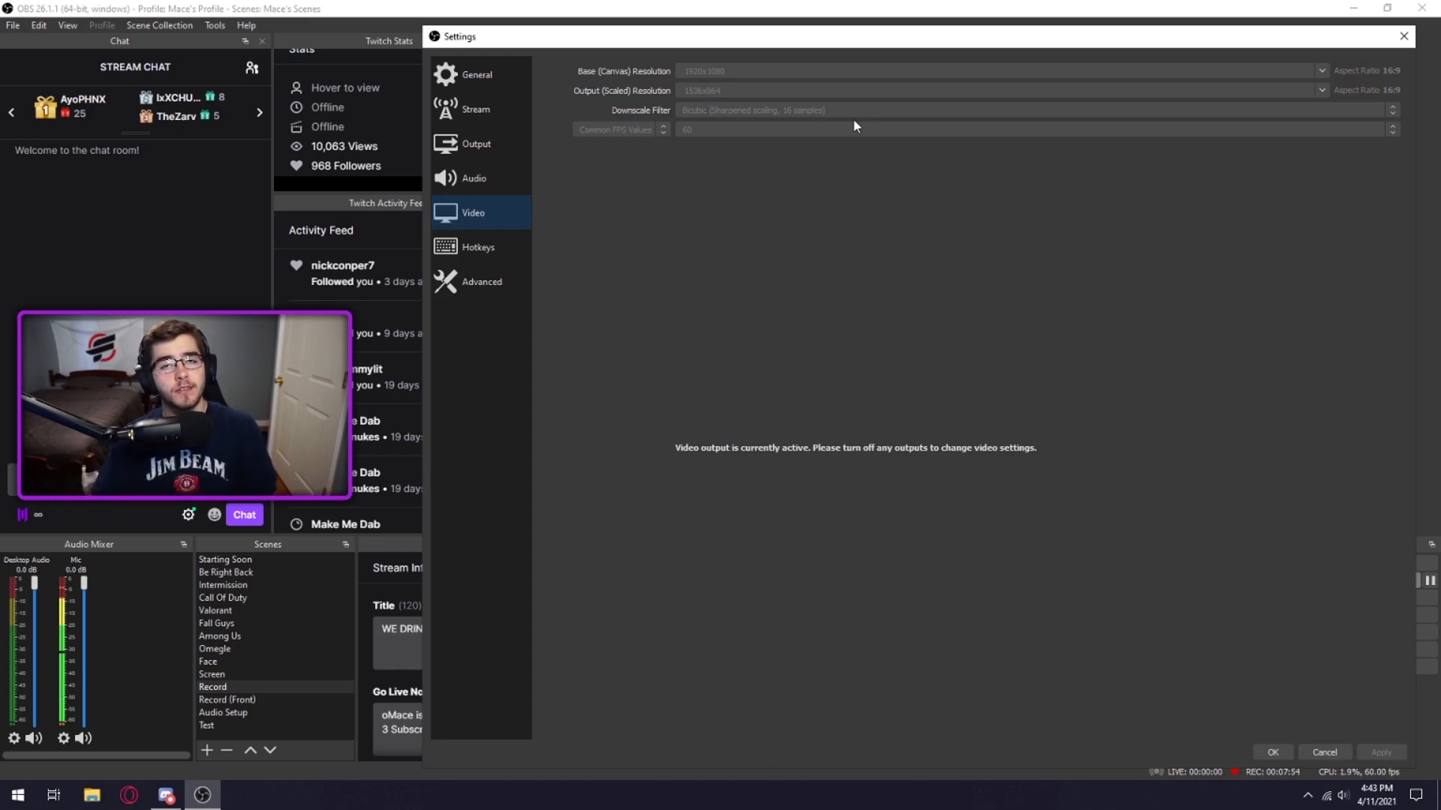
pyautogui.moveTo(707, 138)
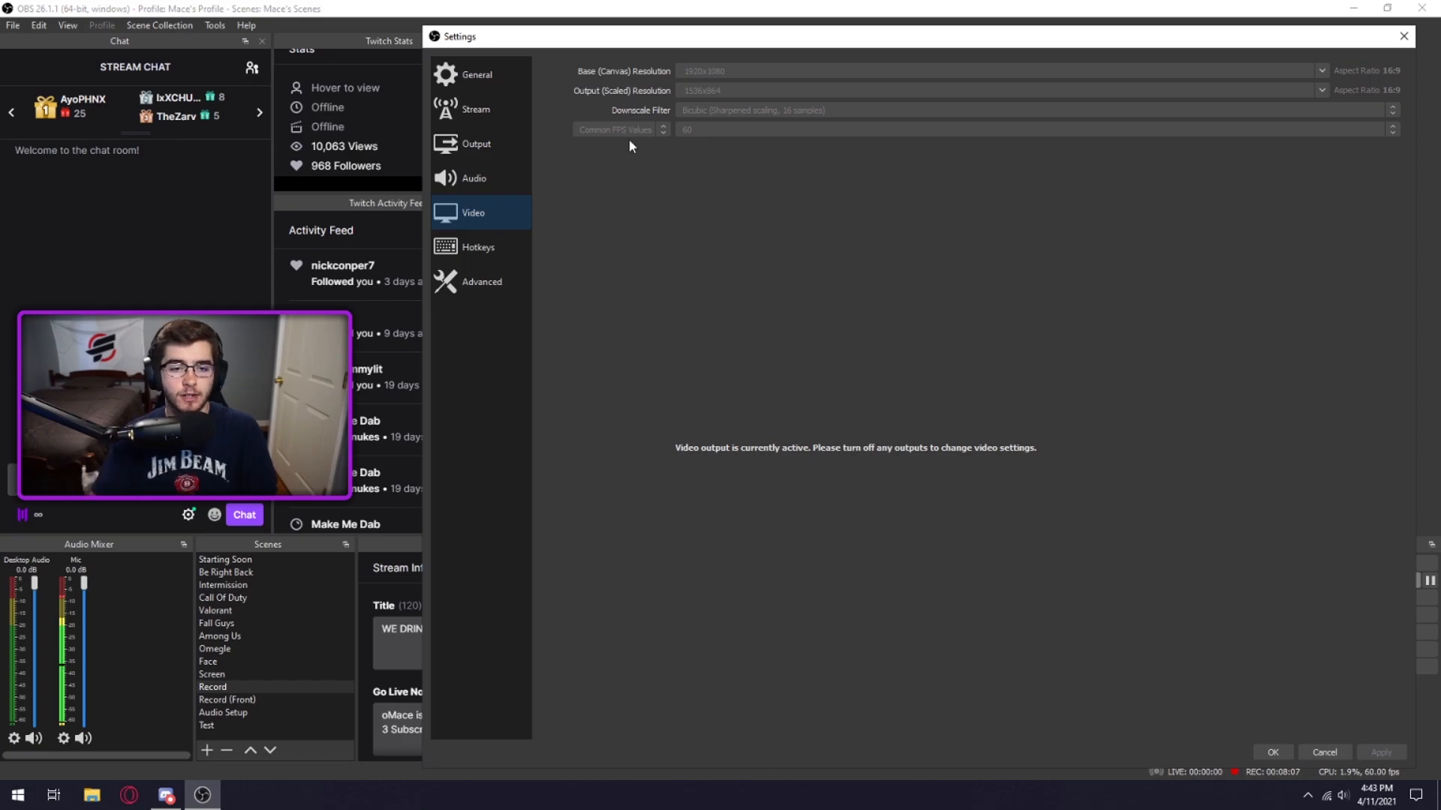
# - Show the Hotkeys shortcut list, then the Advanced section with process priority and stream delay
pyautogui.click(477, 248)
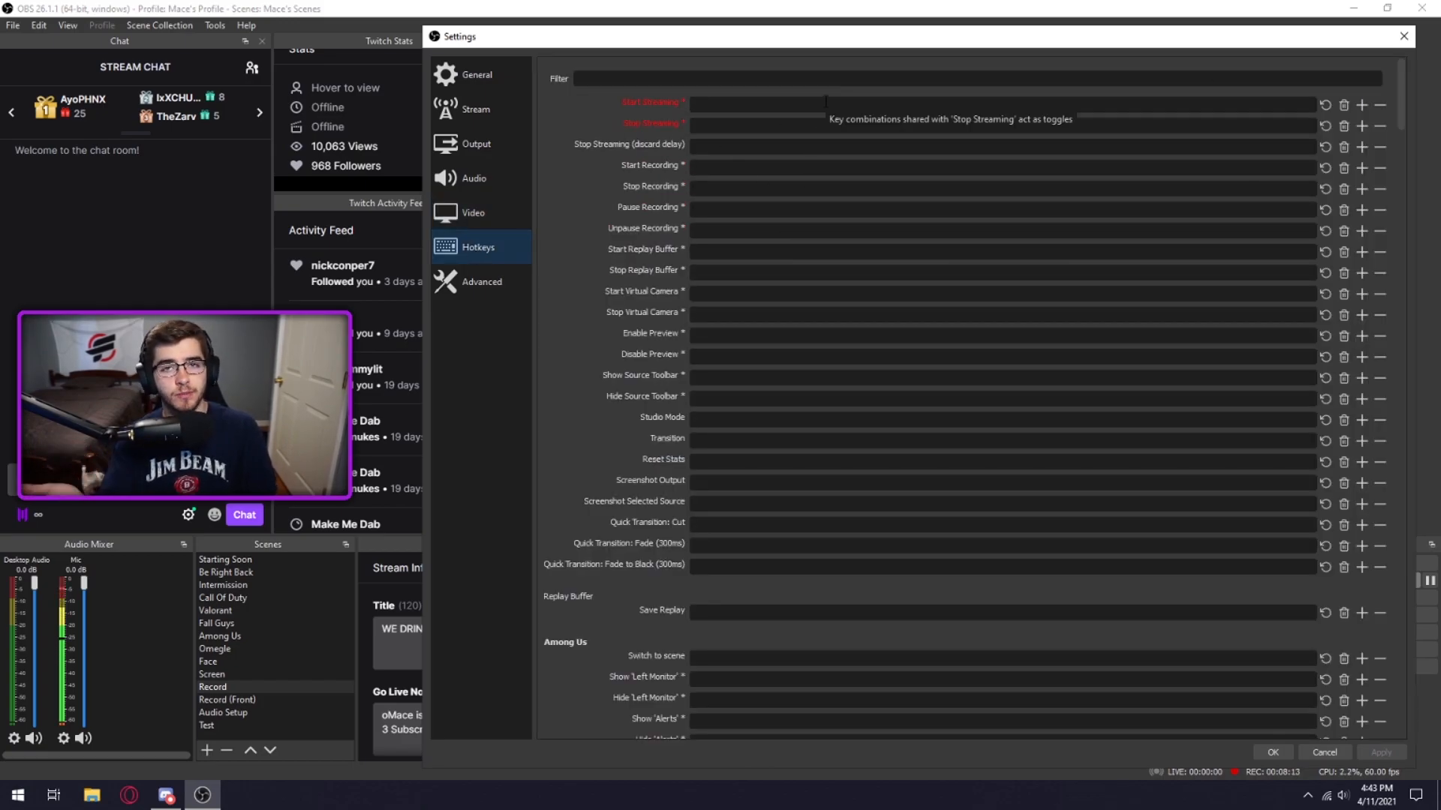
pyautogui.click(482, 285)
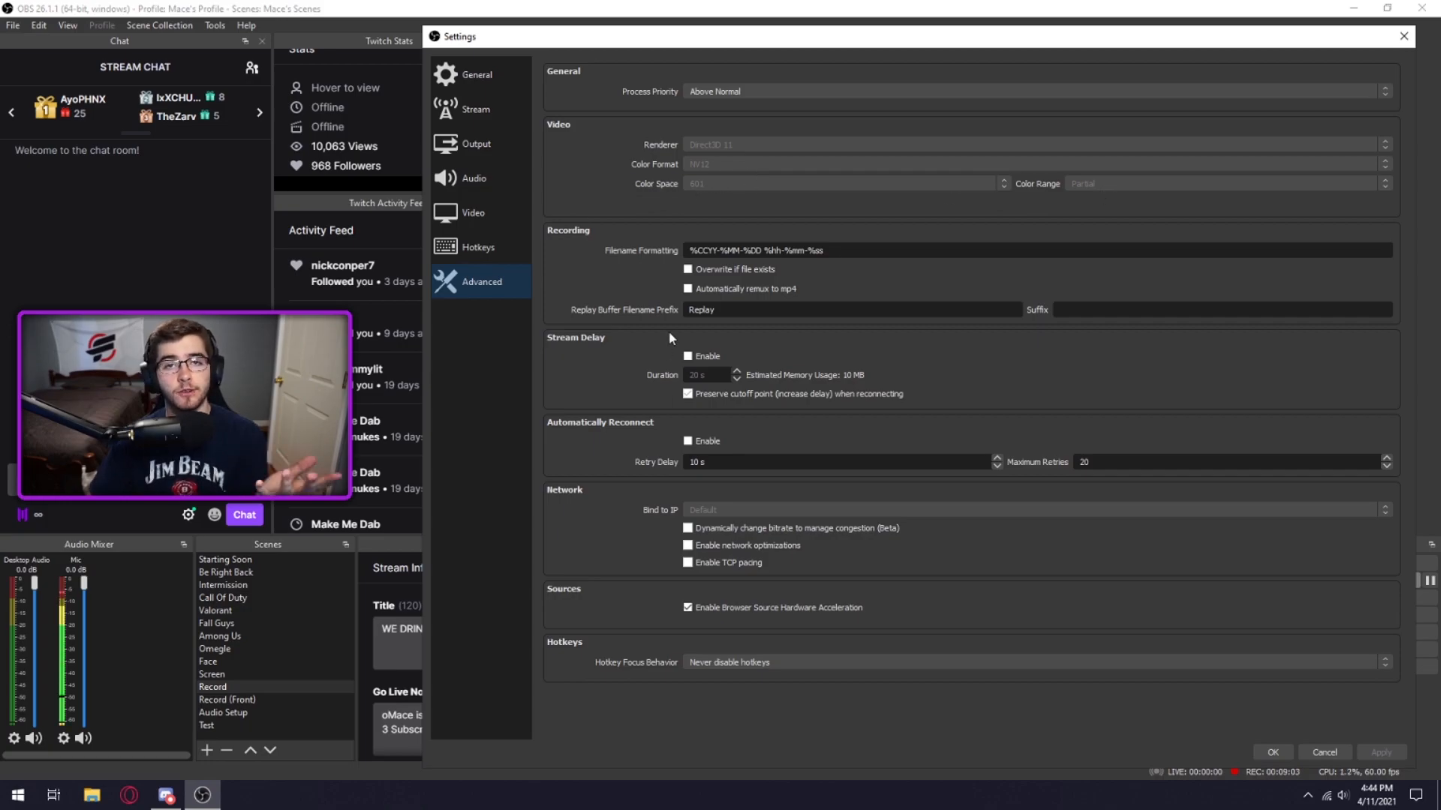
pyautogui.moveTo(629, 351)
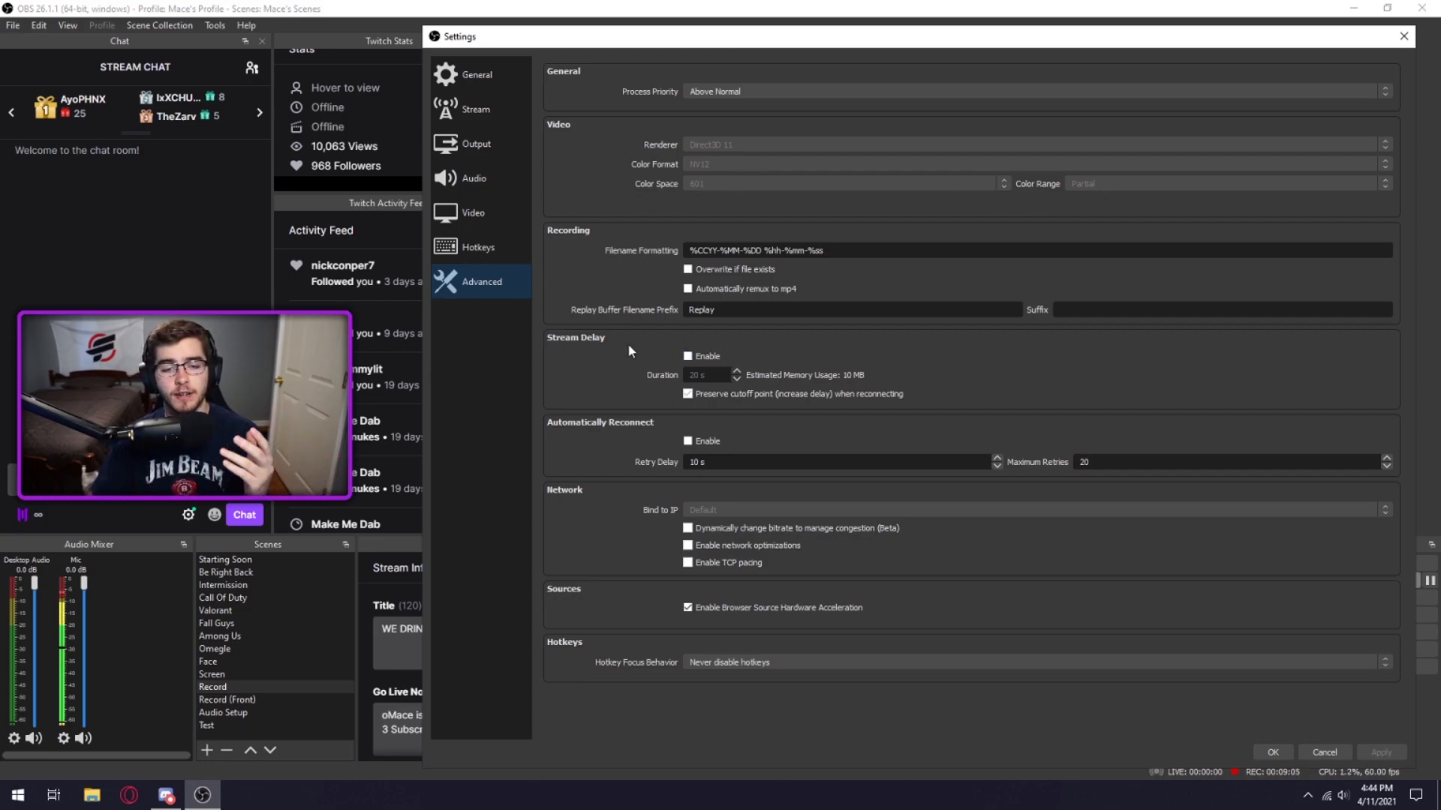